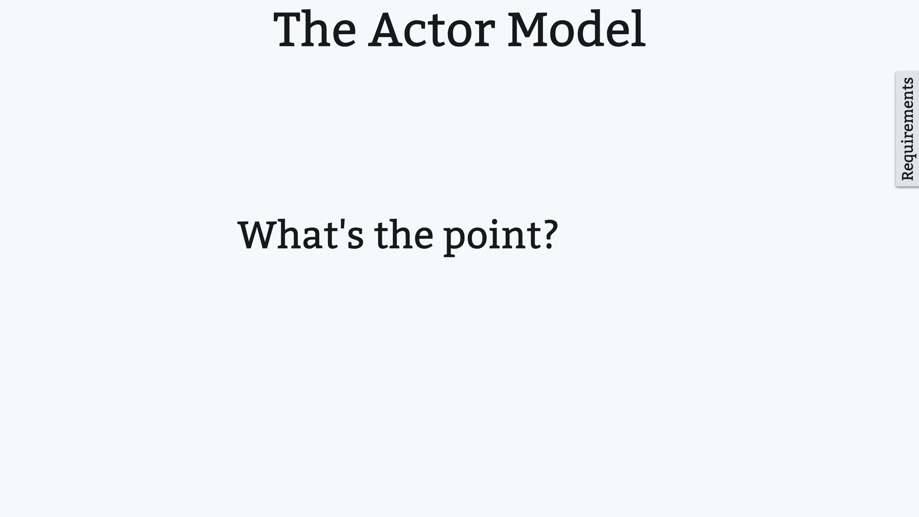
Step: Advance to the 'Errors & The Actor Model' slide and let the Server A process grid animate in
{"action": "key", "text": "Right"}
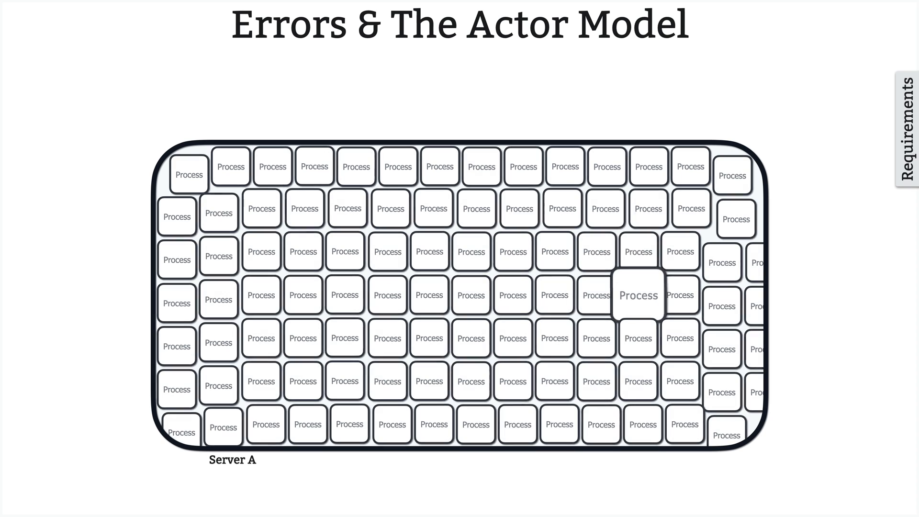